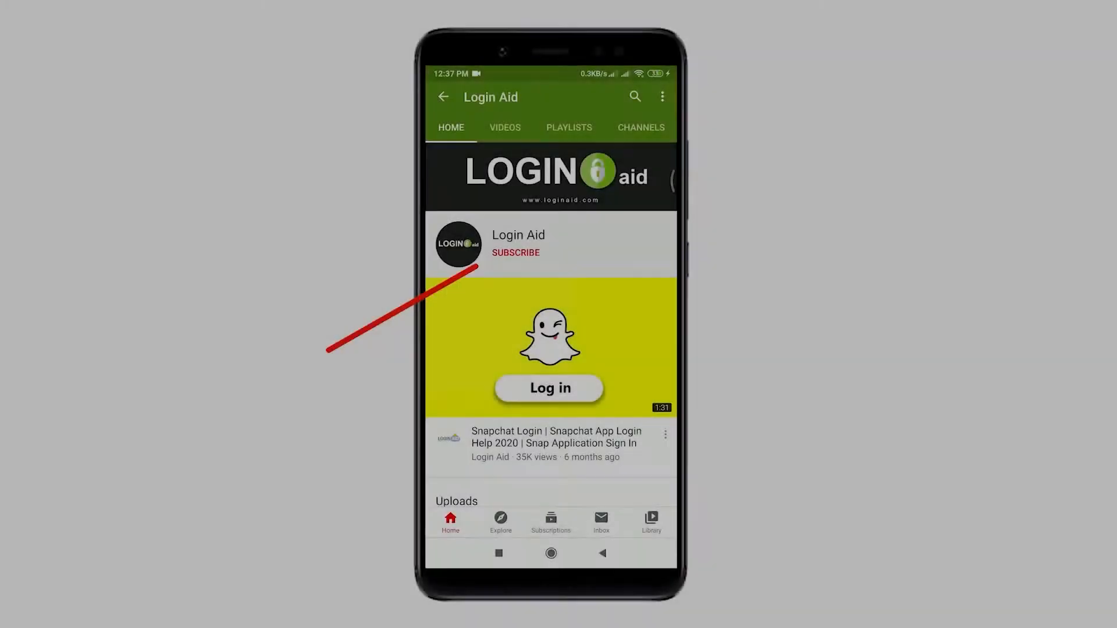
Let the YouTube intro finish until Google Images results for Bank of China appear
left_click(515, 251)
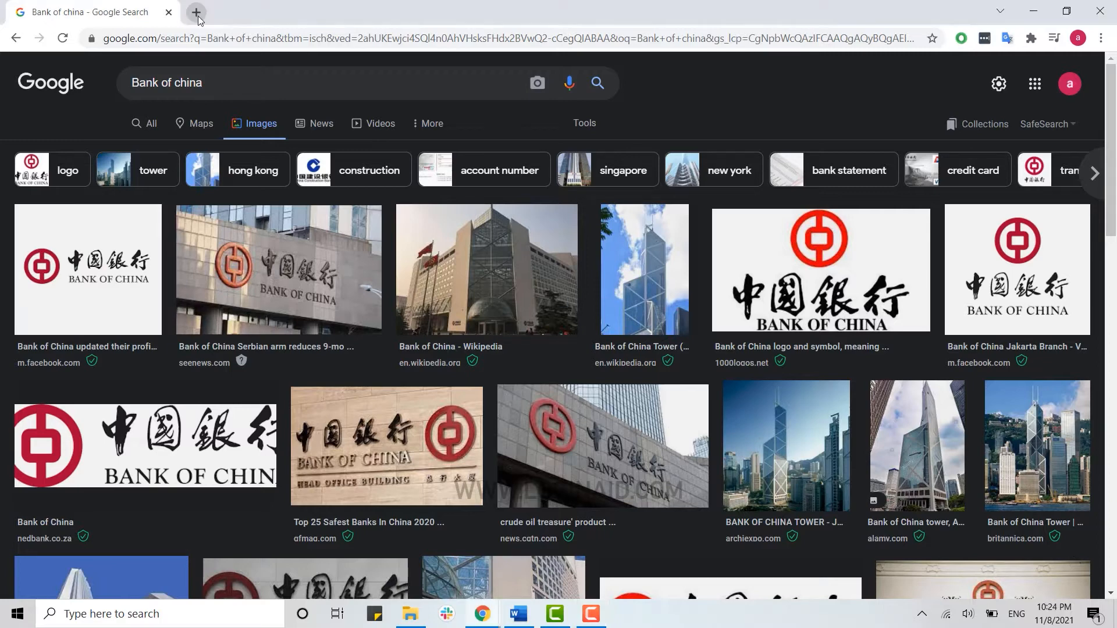
left_click(196, 12)
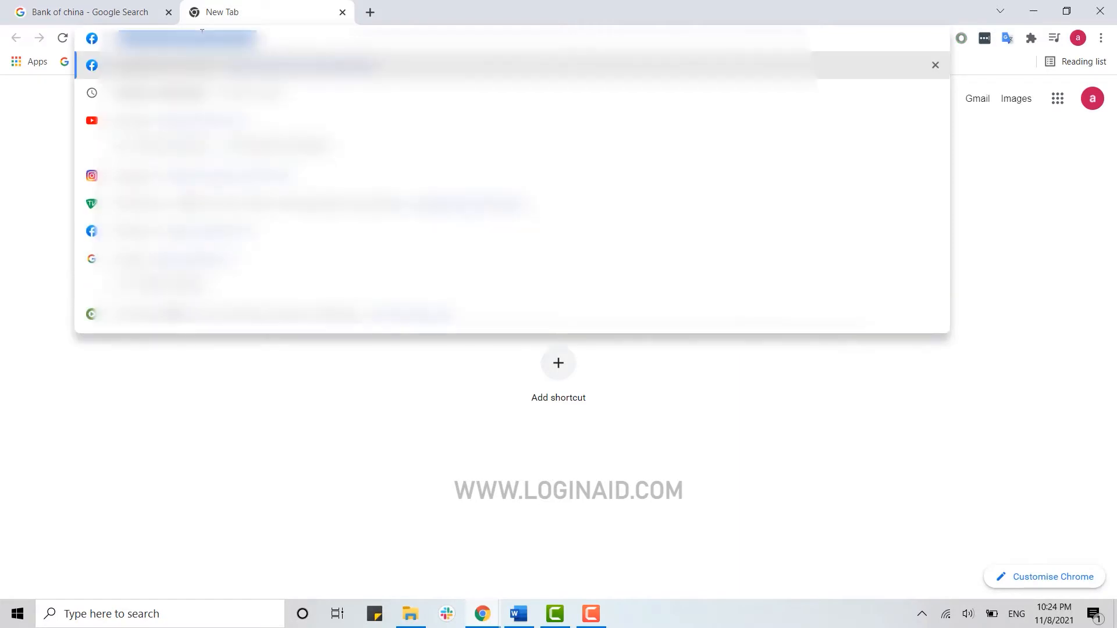
type("www.bankofchina.com")
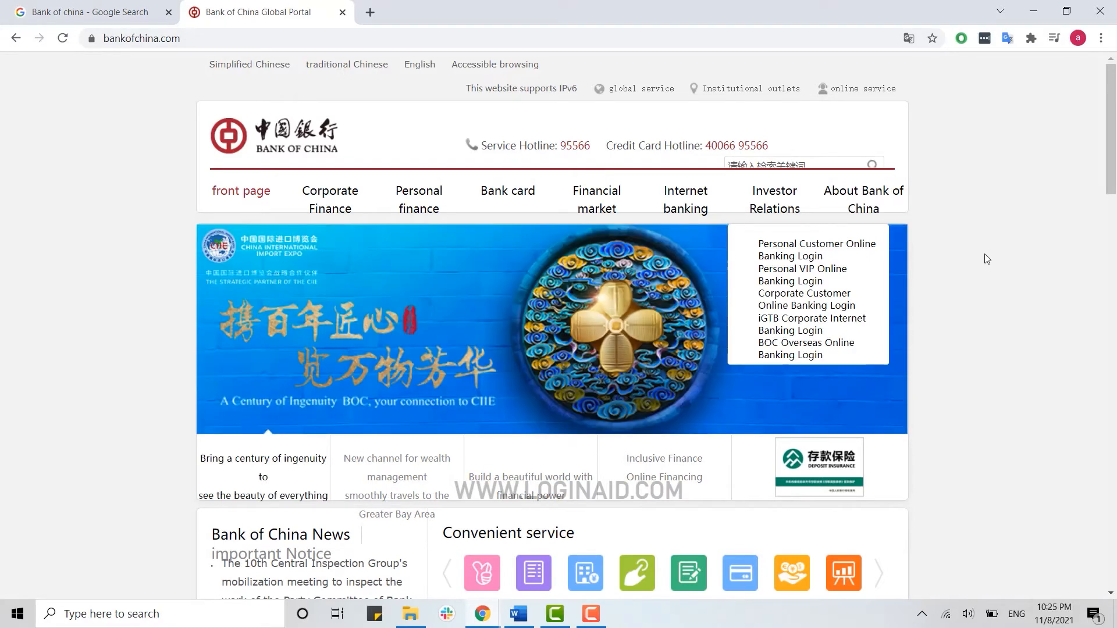
mouse_move(802, 372)
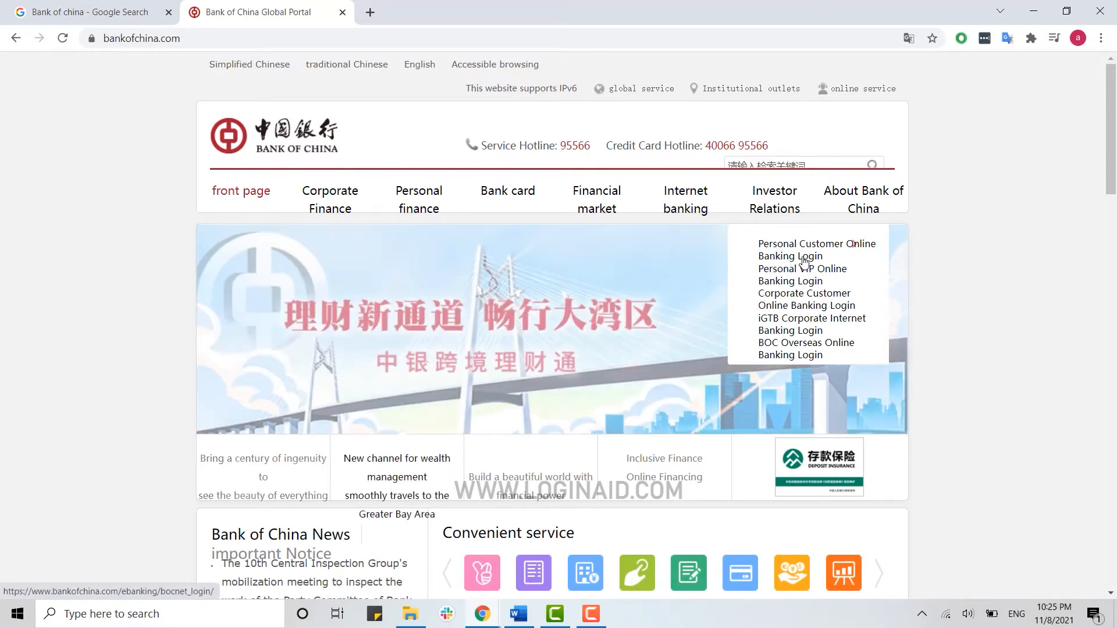
Open Personal Customer Online Banking Login from the Internet banking menu
left_click(816, 249)
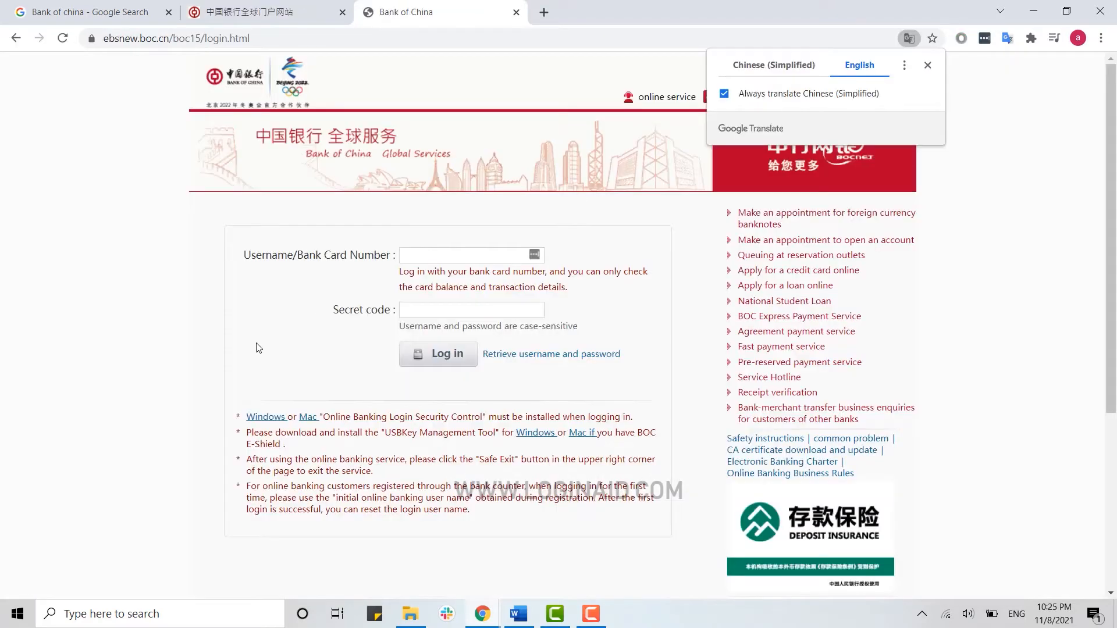
left_click(927, 65)
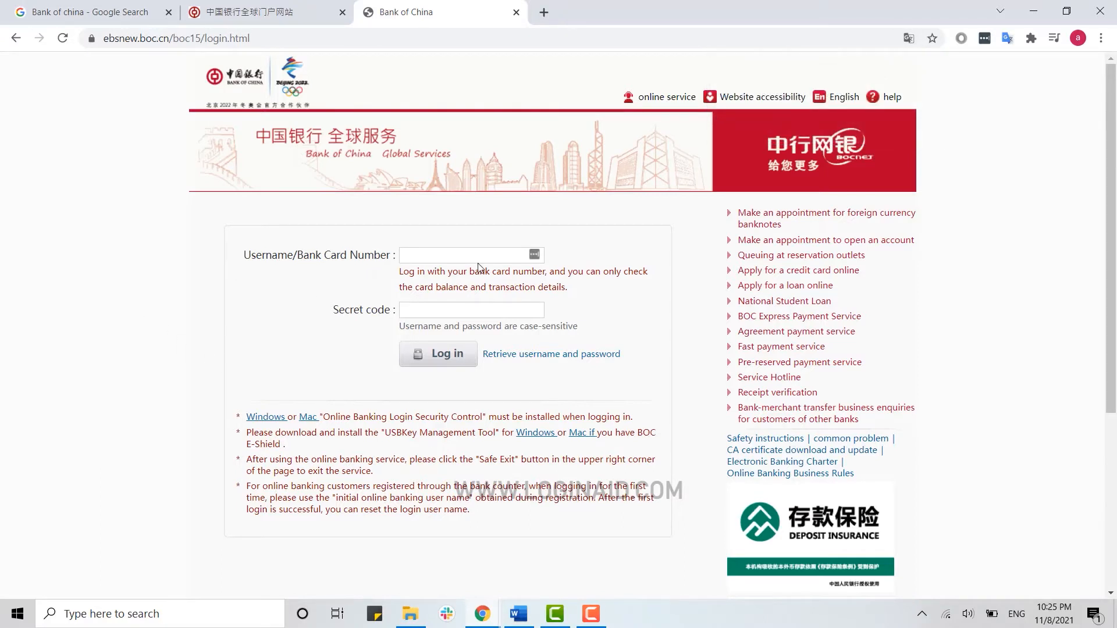
left_click(466, 255)
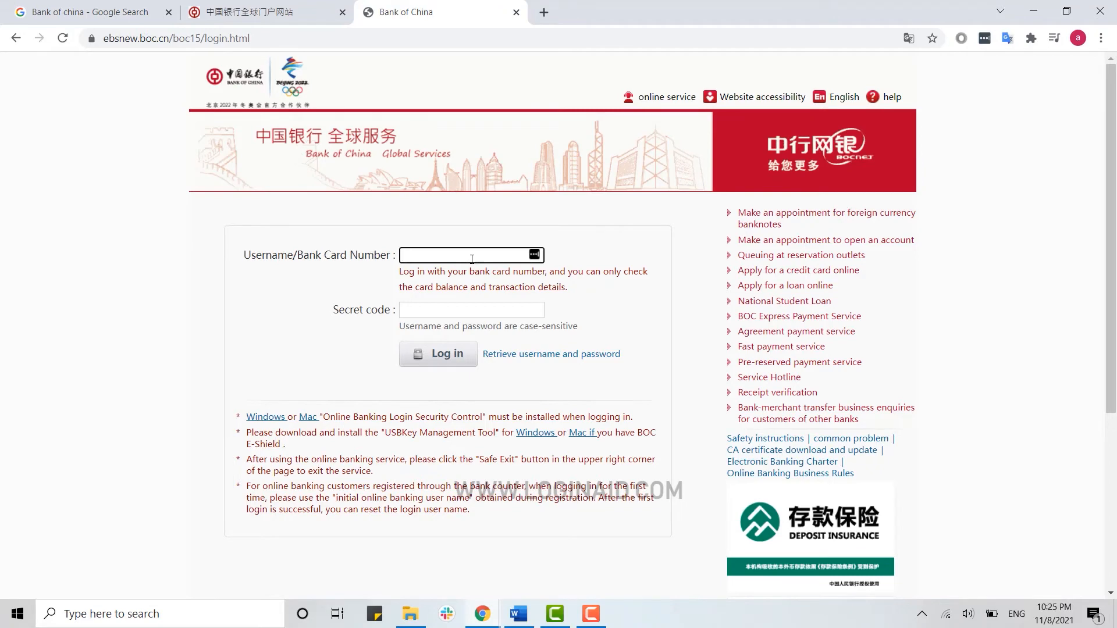
type("a")
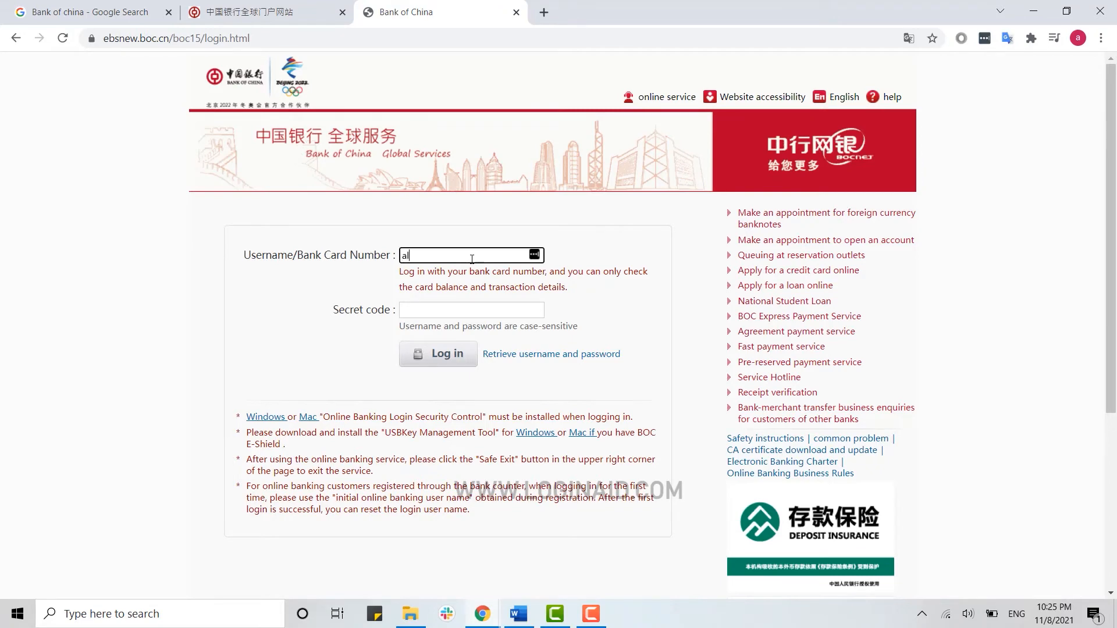
type("lexablake")
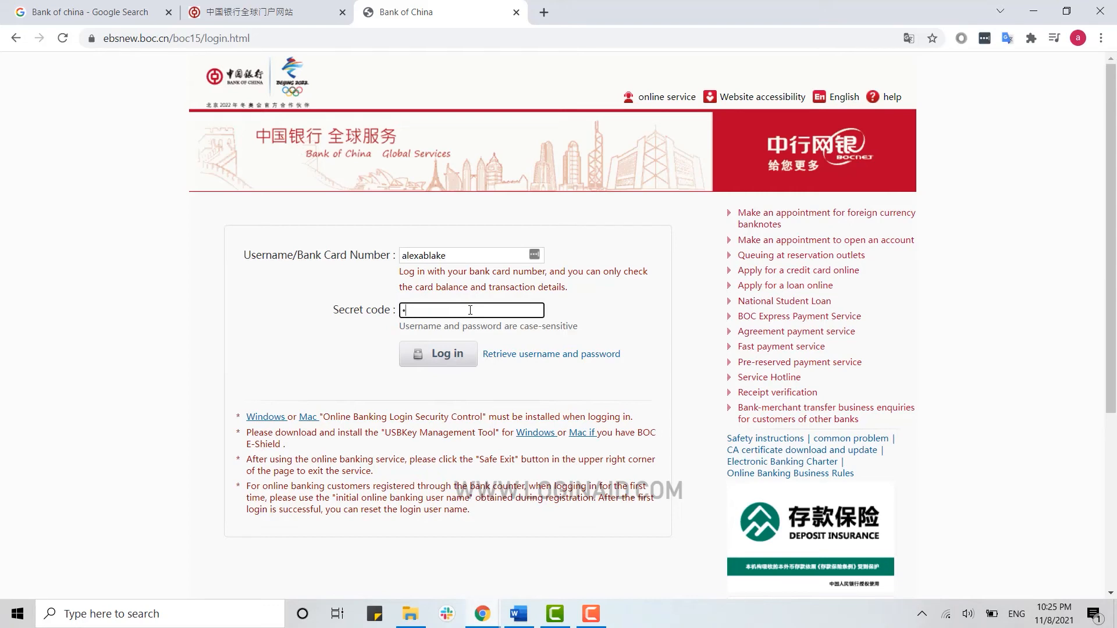
type("••••")
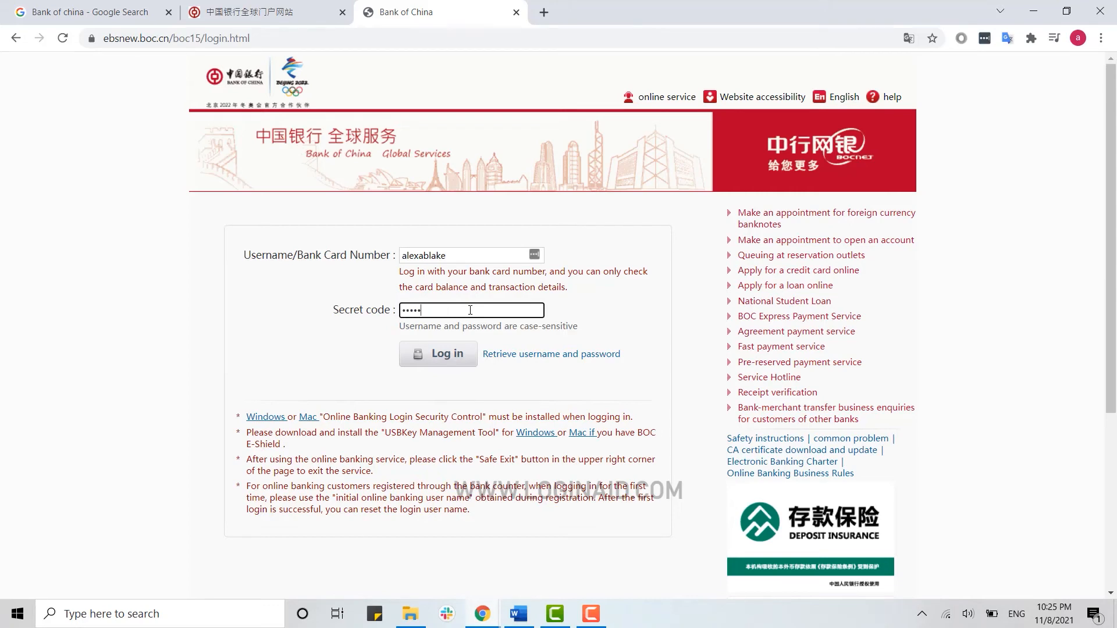